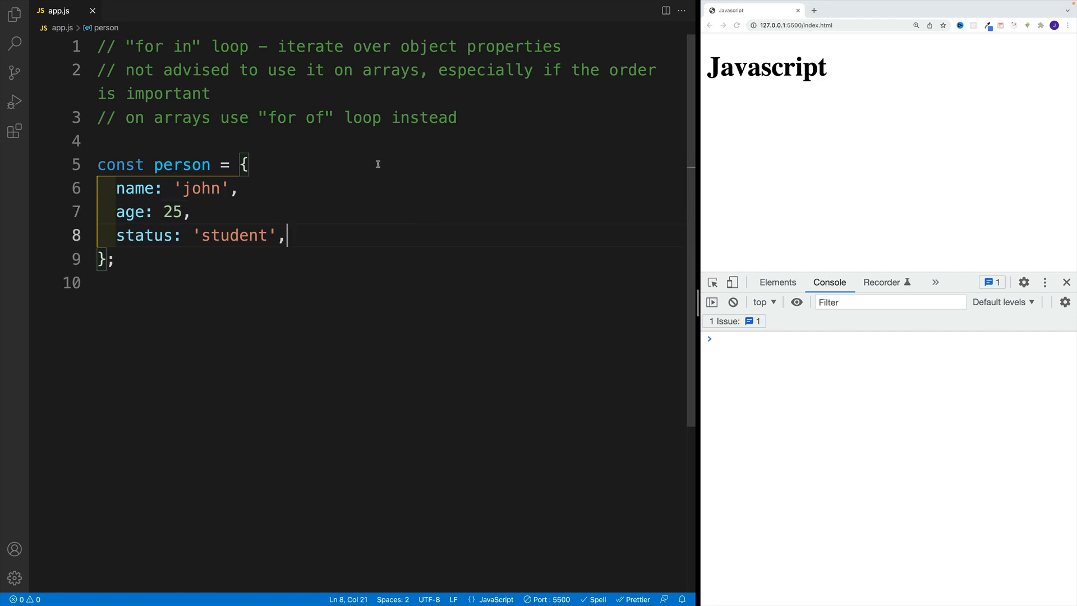
# - Below the person object, write an empty 'for (const propertyName in person)' loop
pyautogui.doubleClick(296, 117)
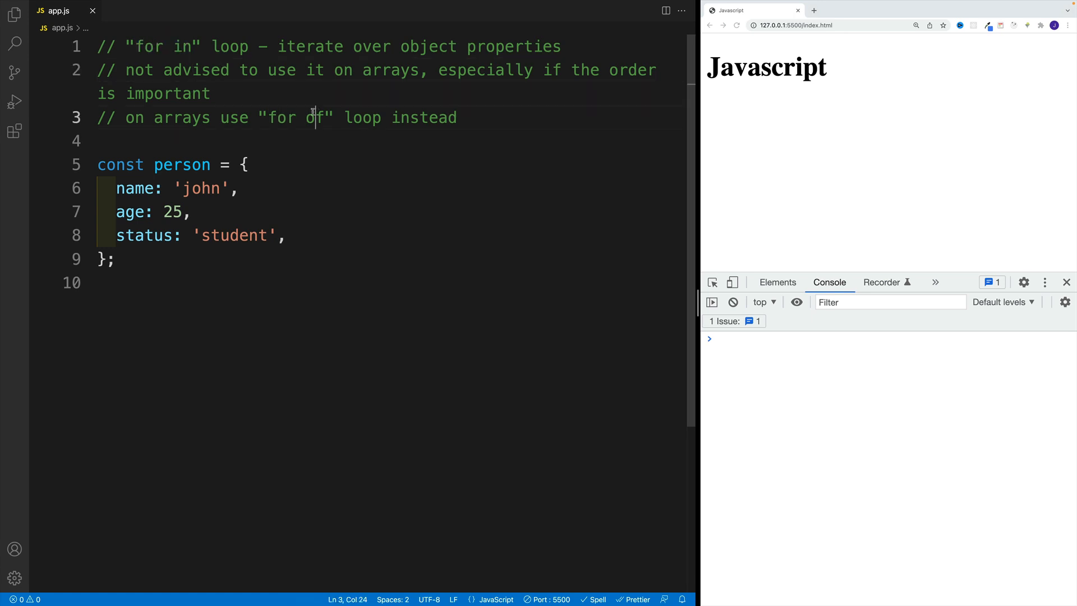
pyautogui.doubleClick(290, 46)
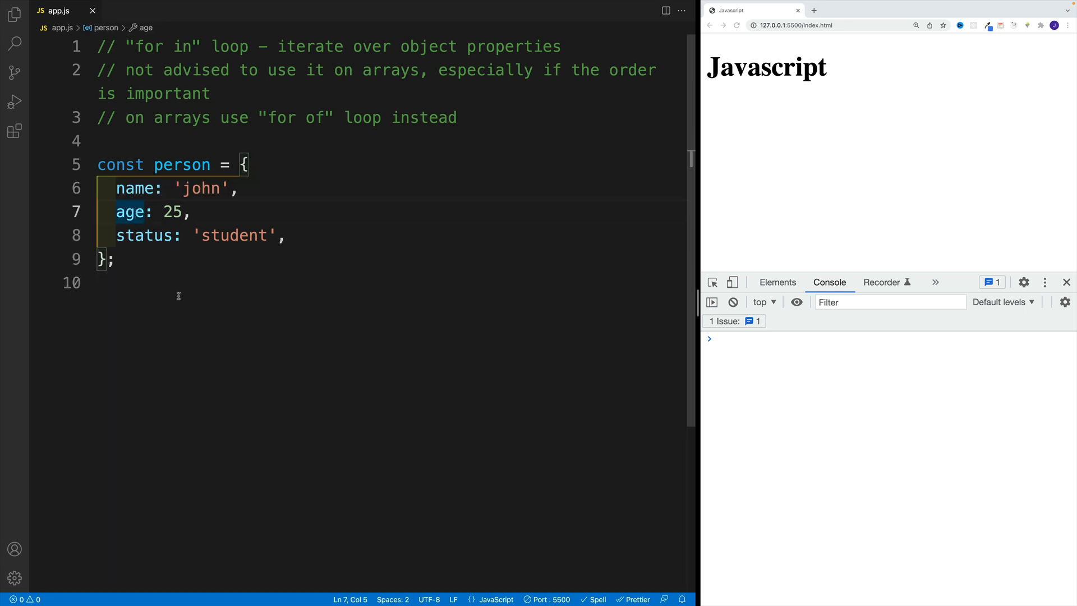
pyautogui.press('Enter')
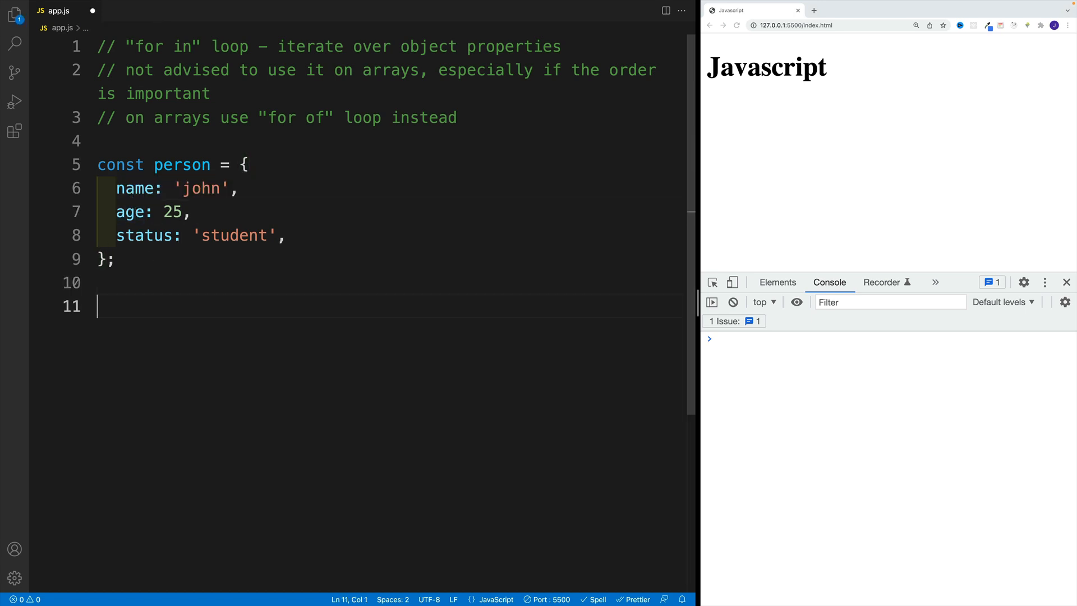
pyautogui.write('for (co')
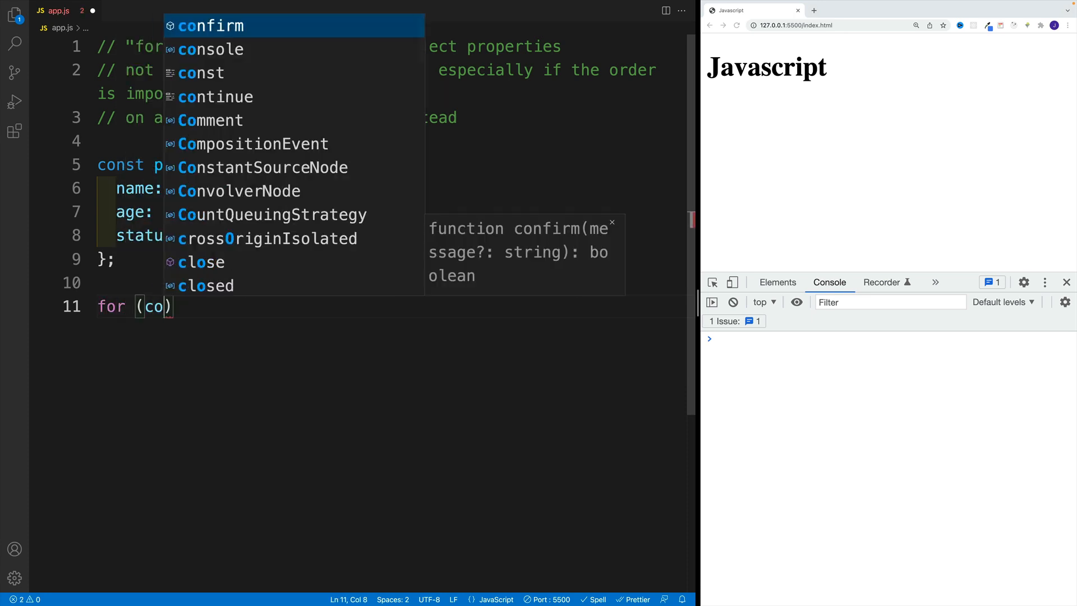
pyautogui.write('nst')
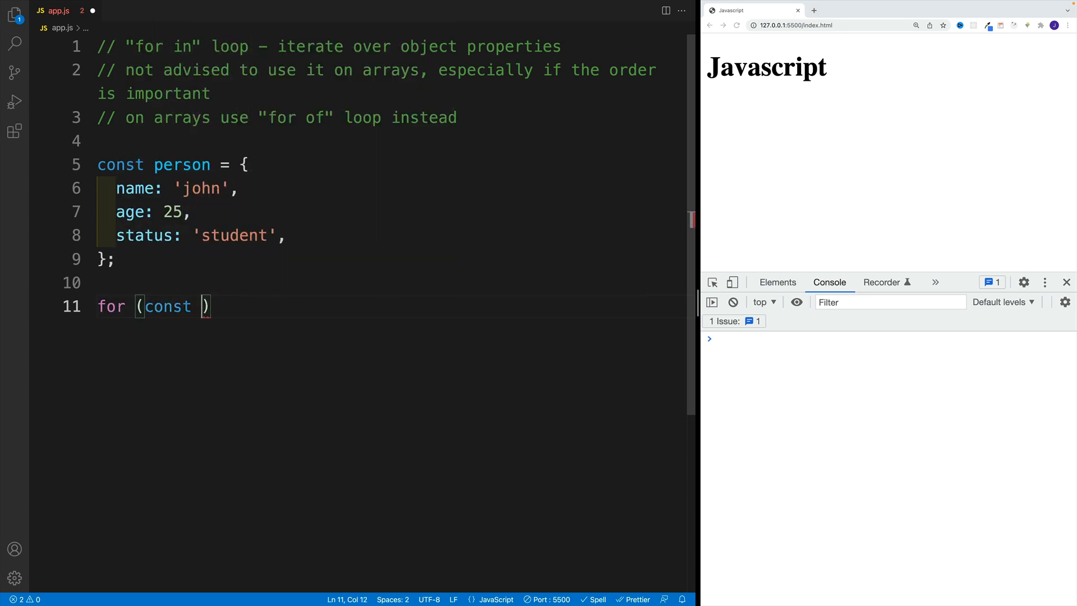
pyautogui.write('property')
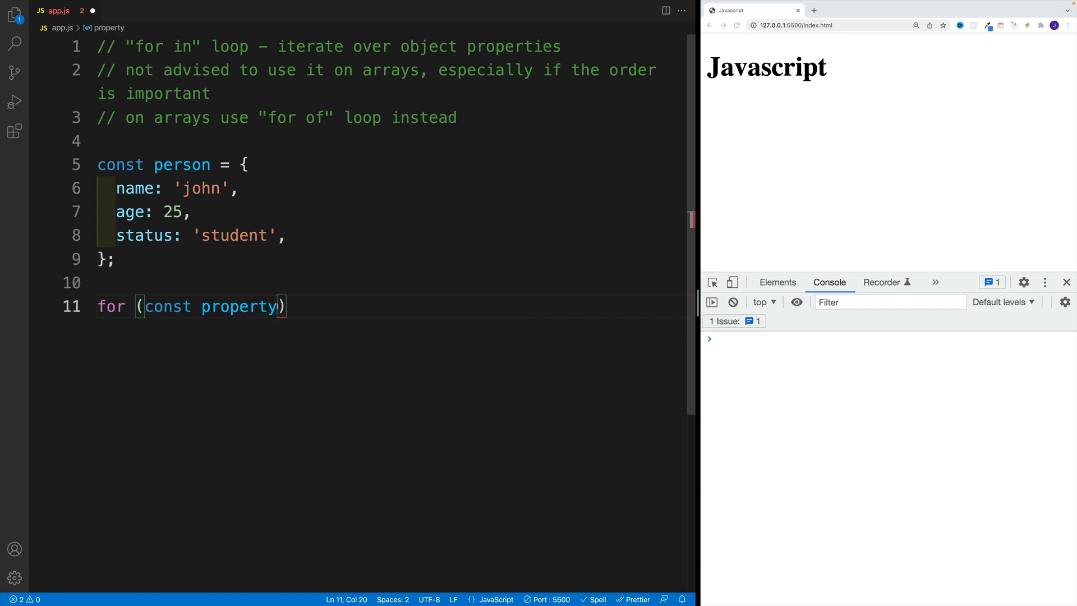
pyautogui.write('Name in person')
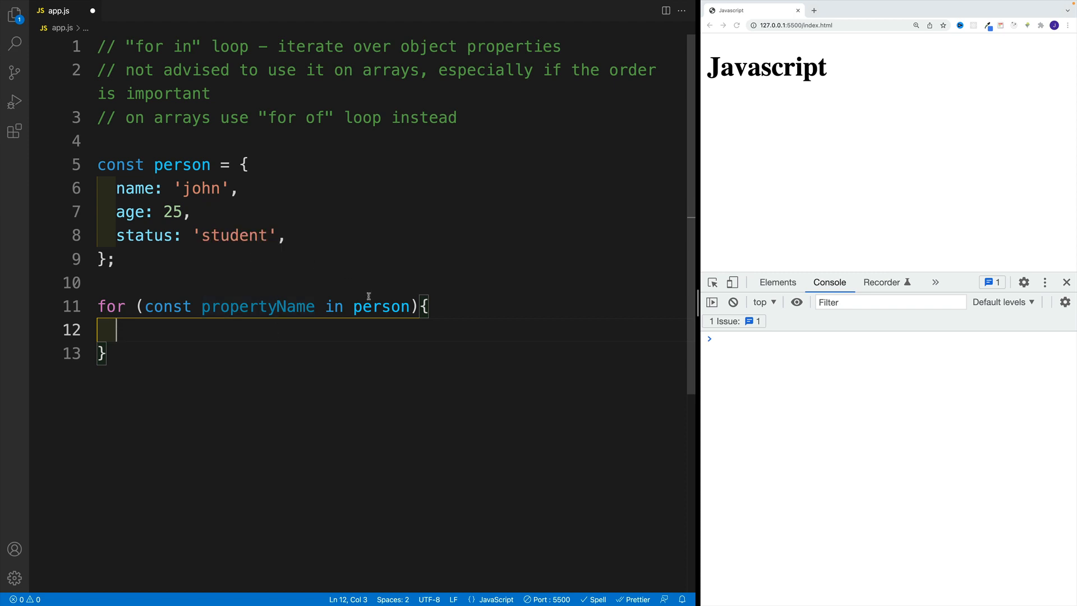
pyautogui.moveTo(381, 307)
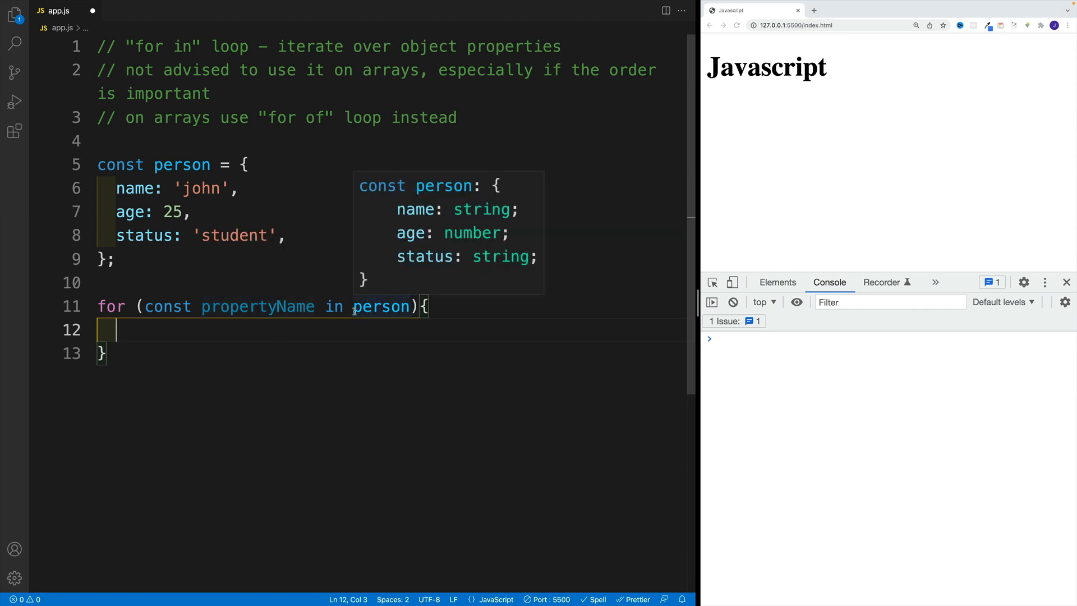
pyautogui.doubleClick(380, 306)
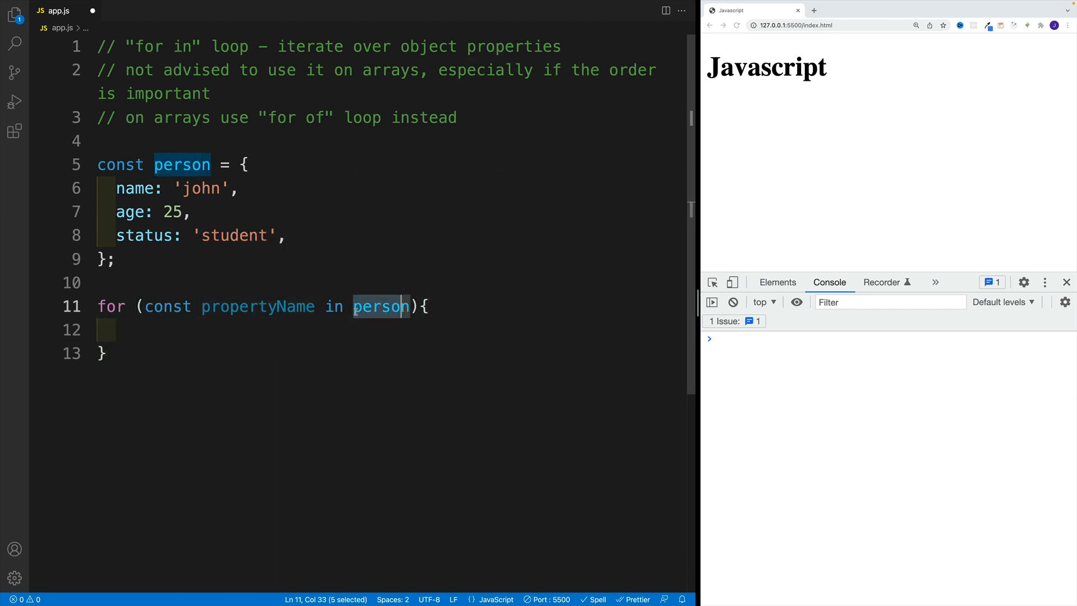
# - Fill the loop body with console.log(`${propertyName} : ${person[propertyName]}`) and save app.js
pyautogui.write('lo')
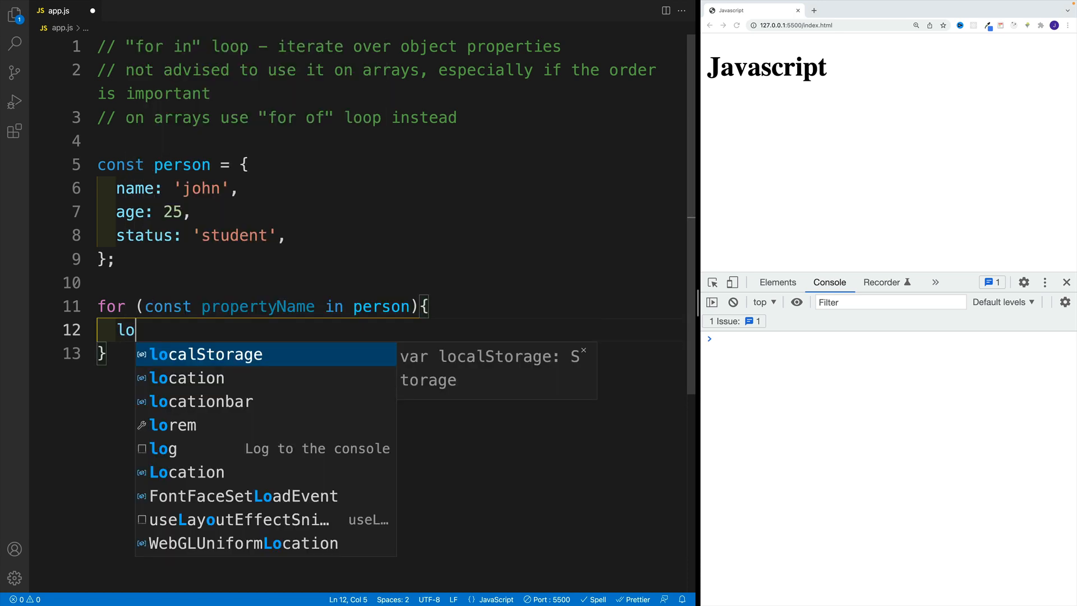
pyautogui.write('console.log();')
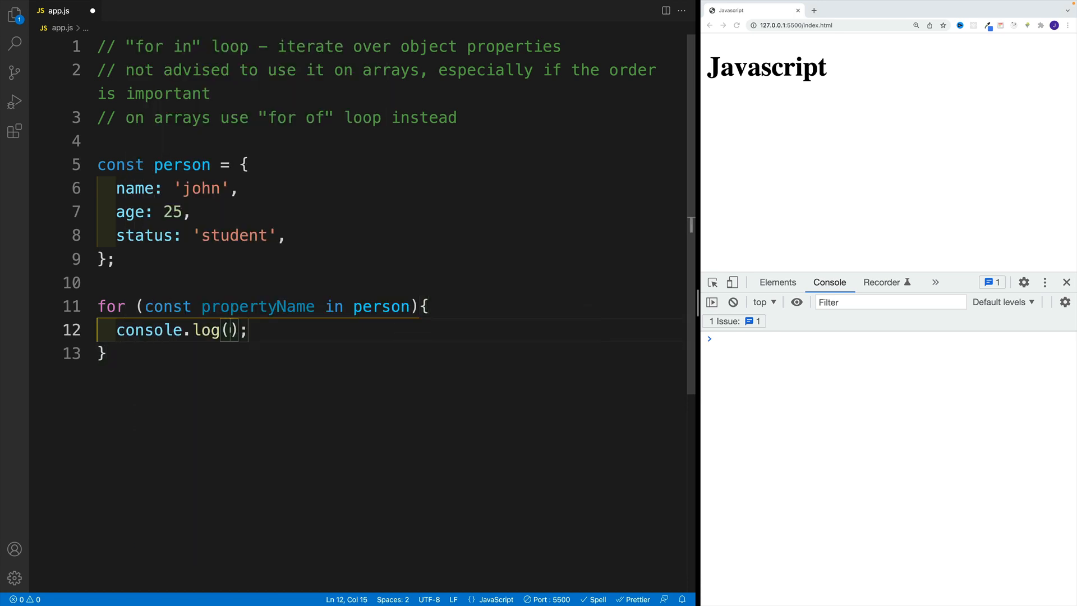
pyautogui.write("'")
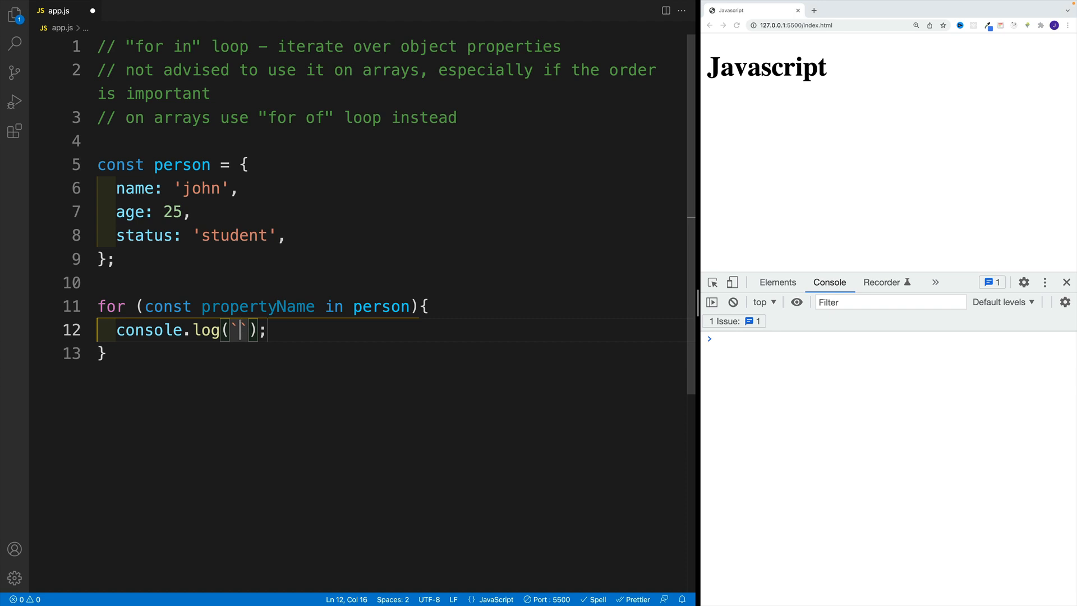
pyautogui.write('${')
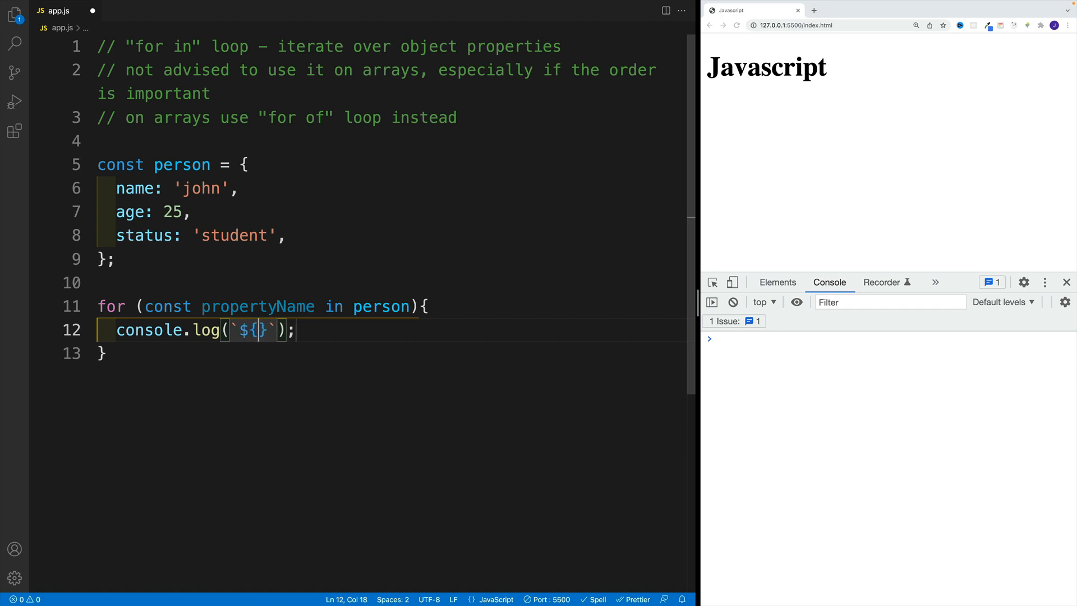
pyautogui.write('pre')
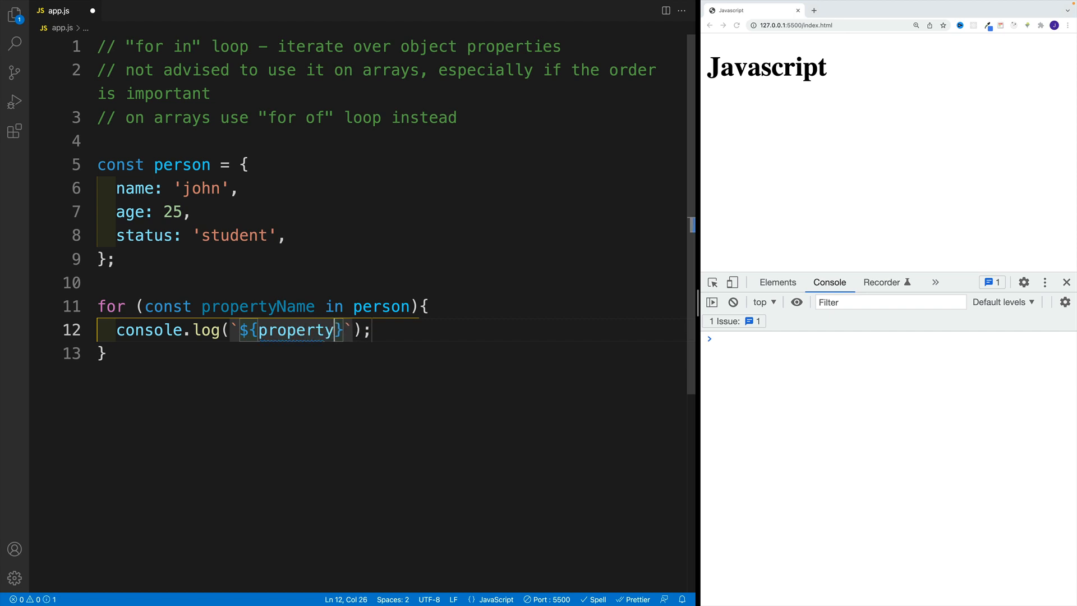
pyautogui.write('Name')
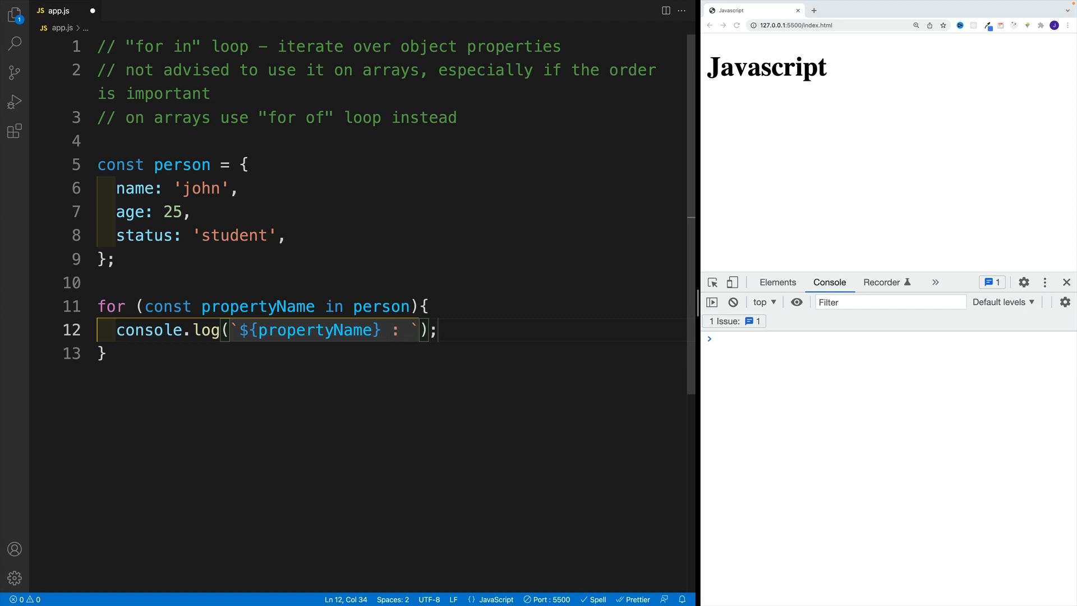
pyautogui.write('${')
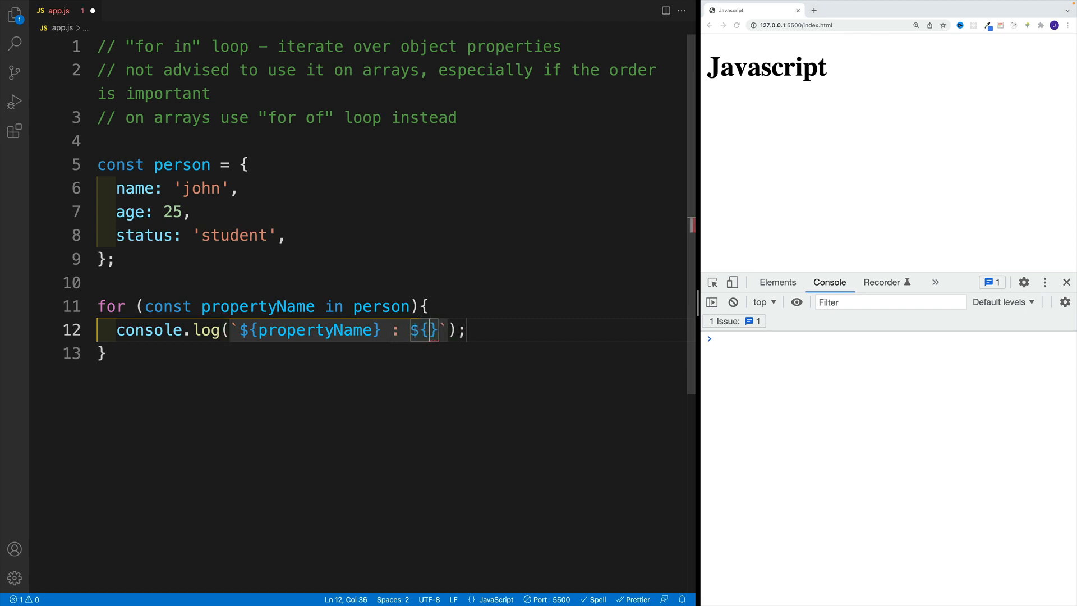
pyautogui.write('person')
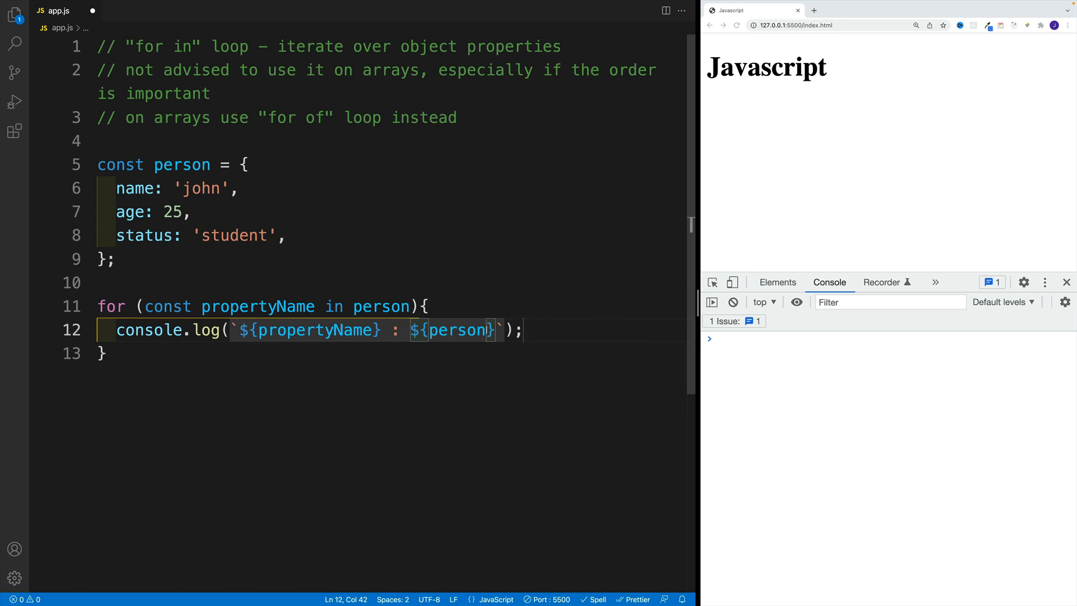
pyautogui.write('[]')
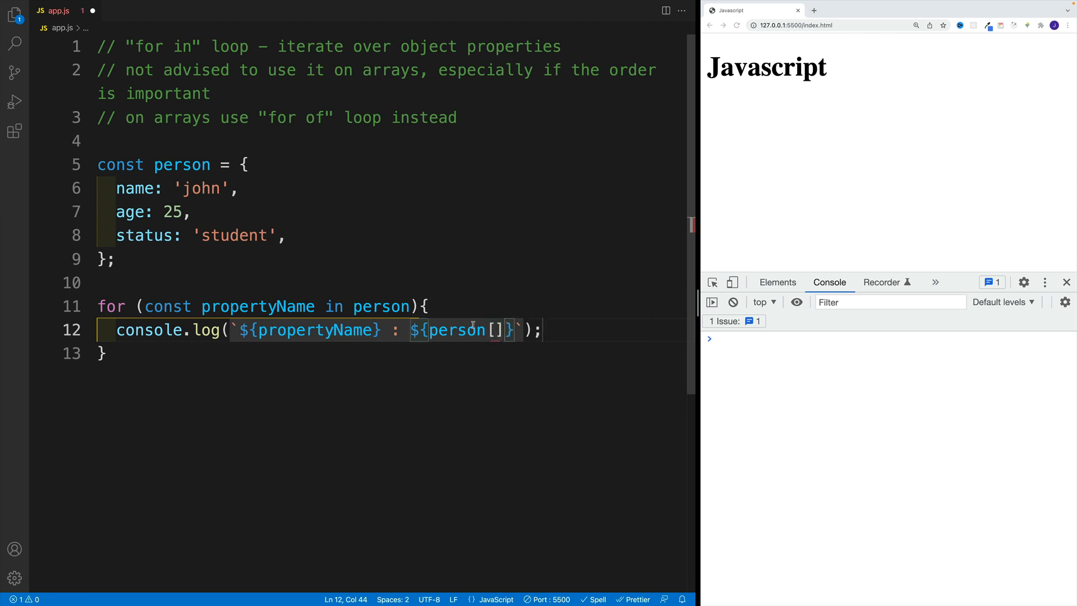
pyautogui.write('p')
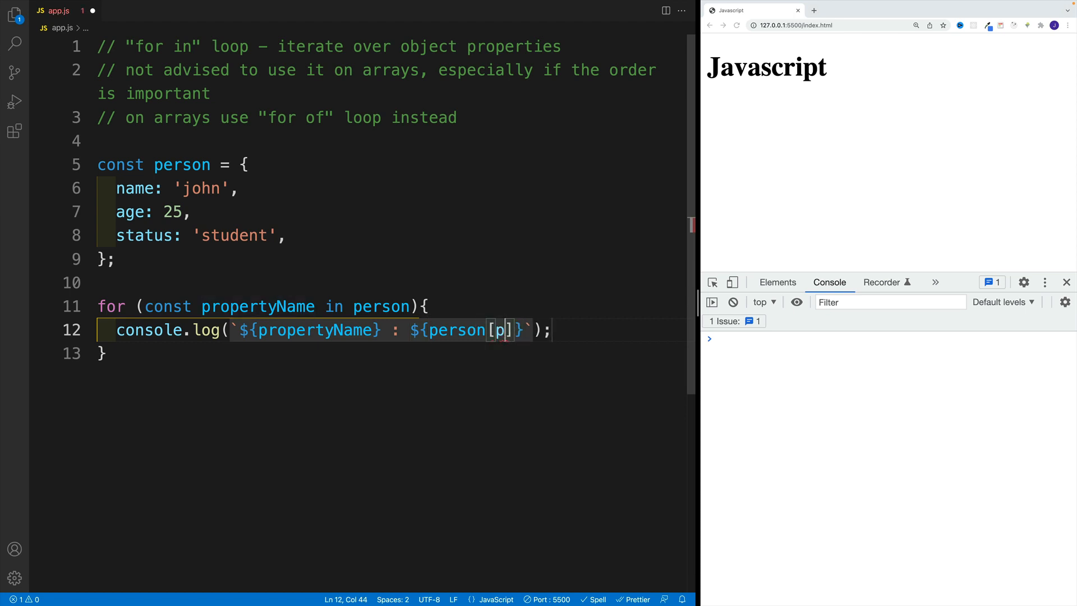
pyautogui.write('ropertyName')
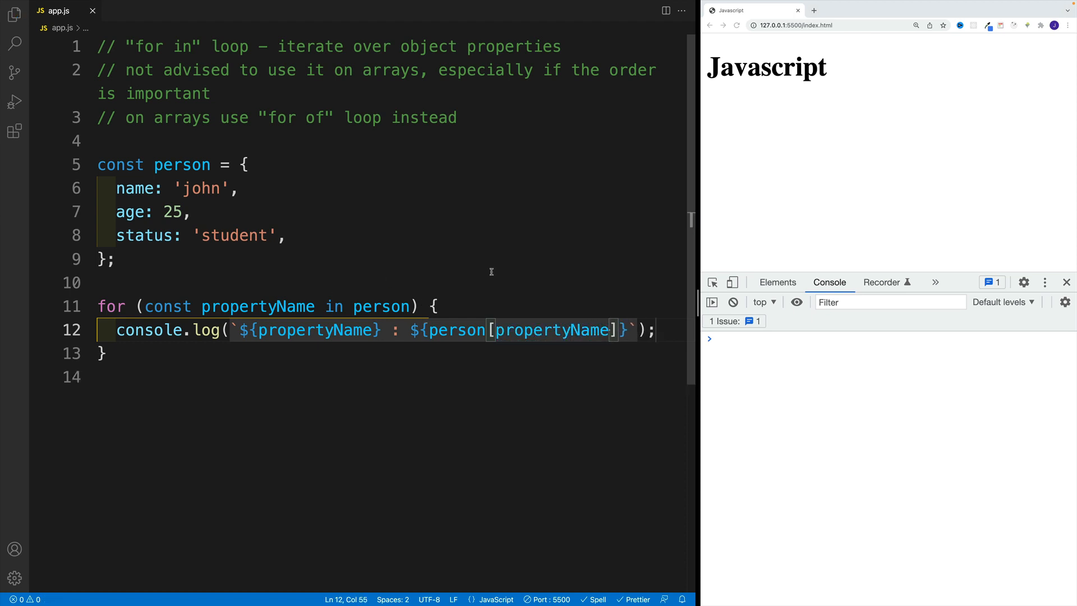
# - Reload via Live Server so the console prints name : john, age : 25, status : student
pyautogui.click(738, 26)
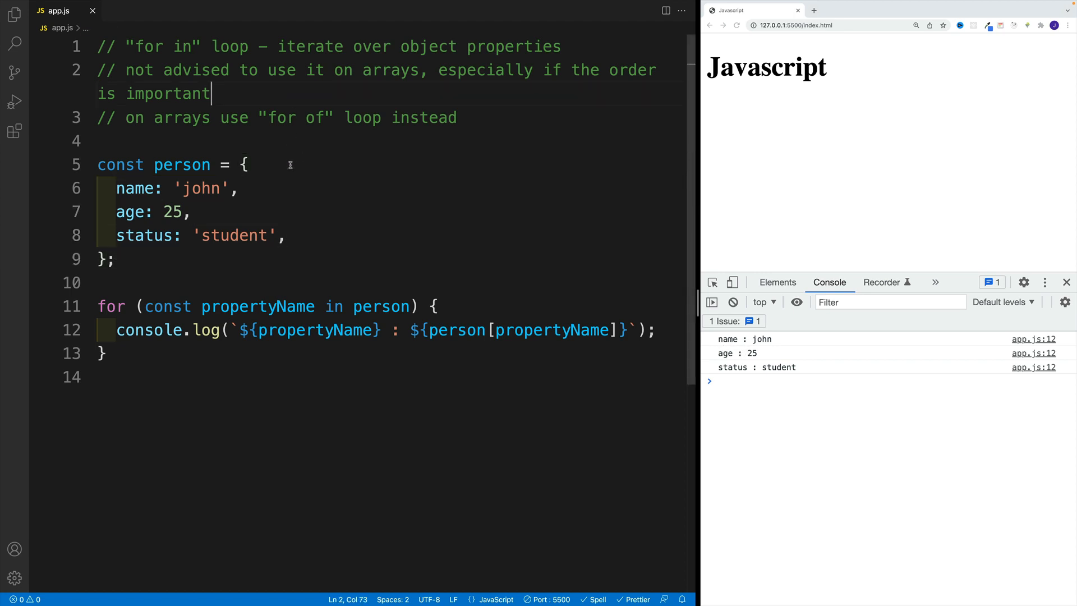
pyautogui.moveTo(255, 129)
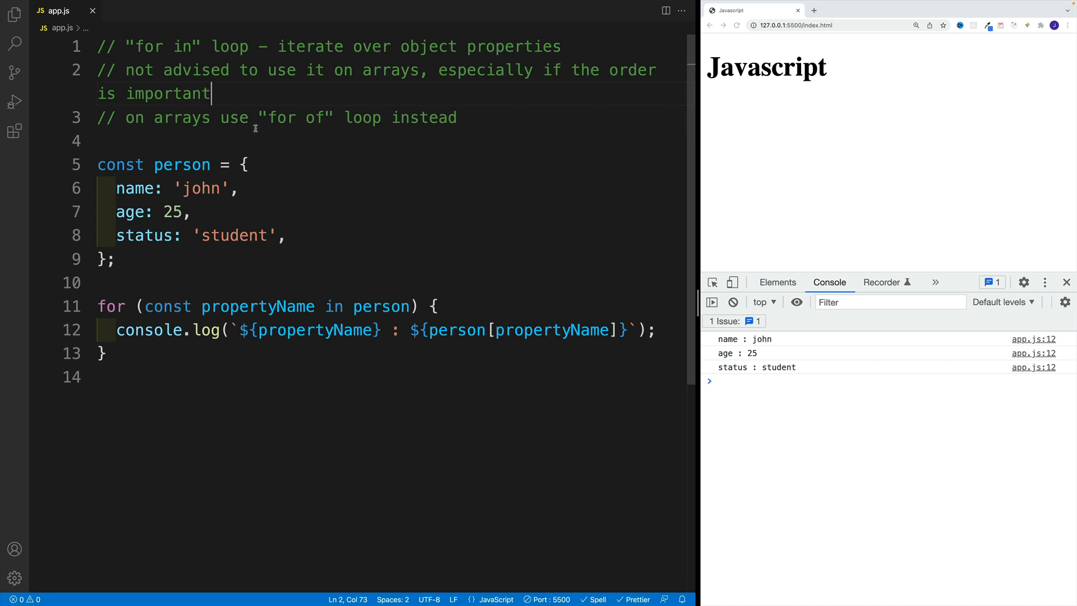
pyautogui.click(99, 140)
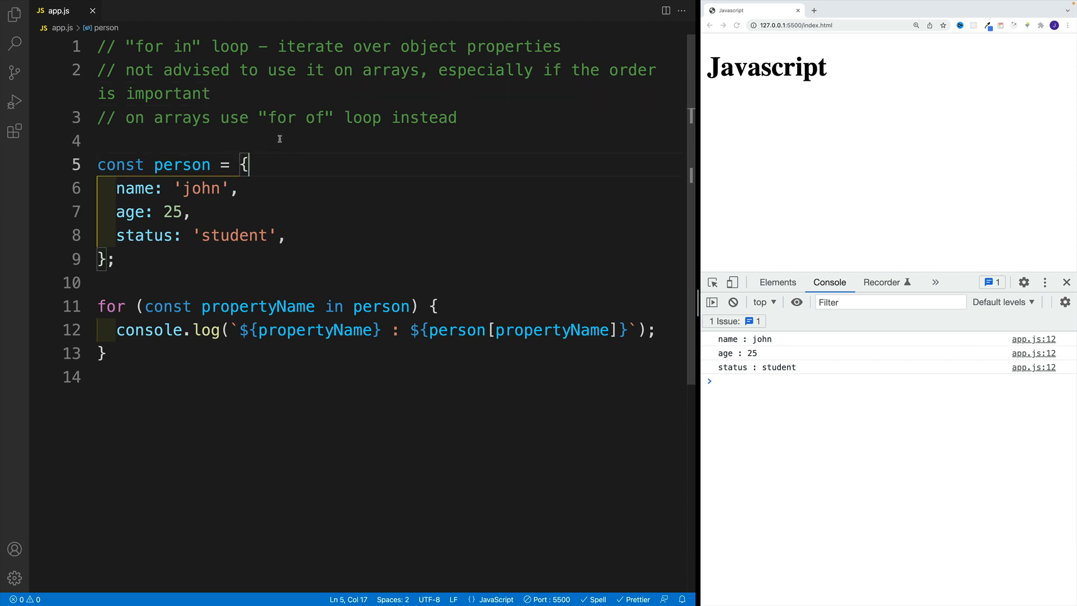
pyautogui.moveTo(268, 117); pyautogui.dragTo(457, 117)
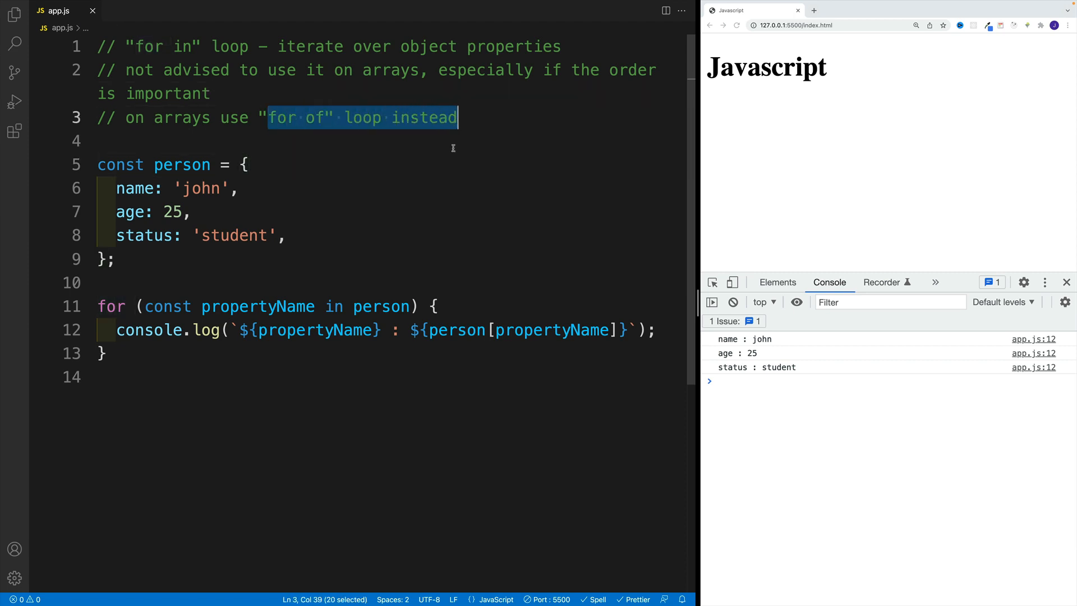